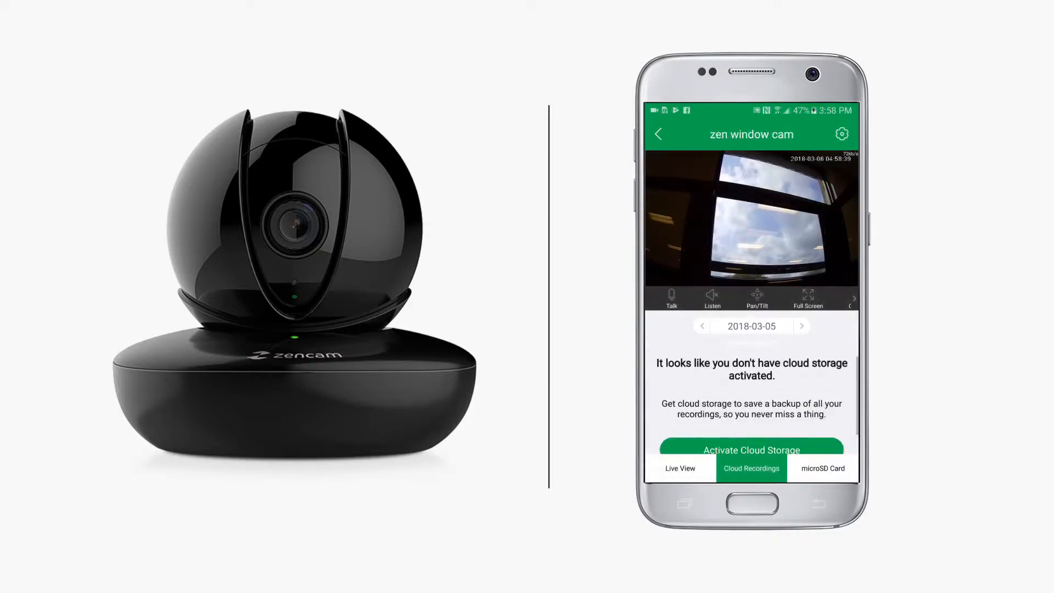
Activate cloud storage and pick the 7-day motion plan at $4.99/month
click(679, 468)
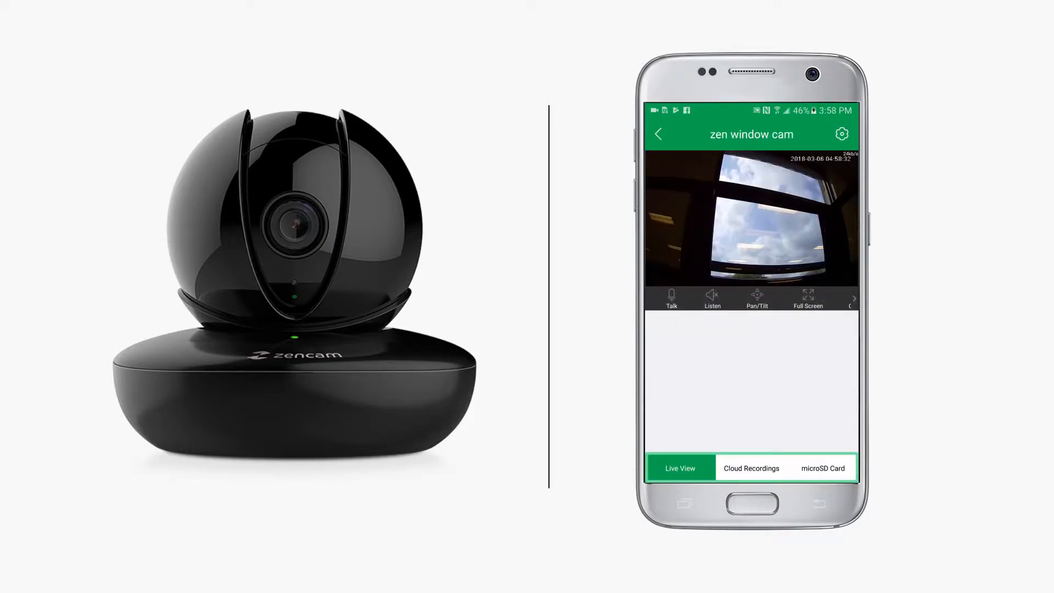
click(751, 467)
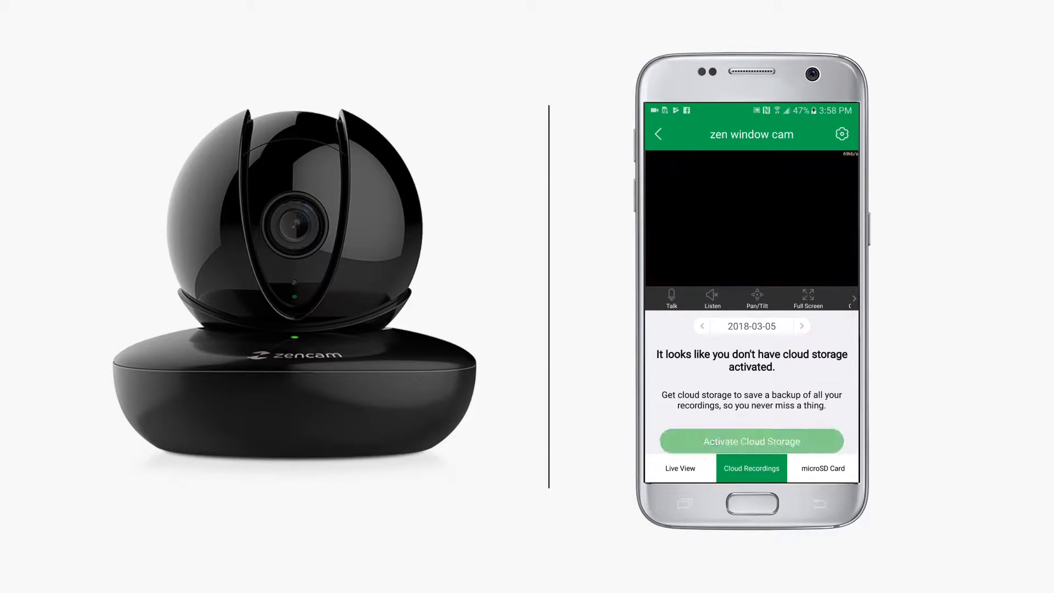
click(750, 441)
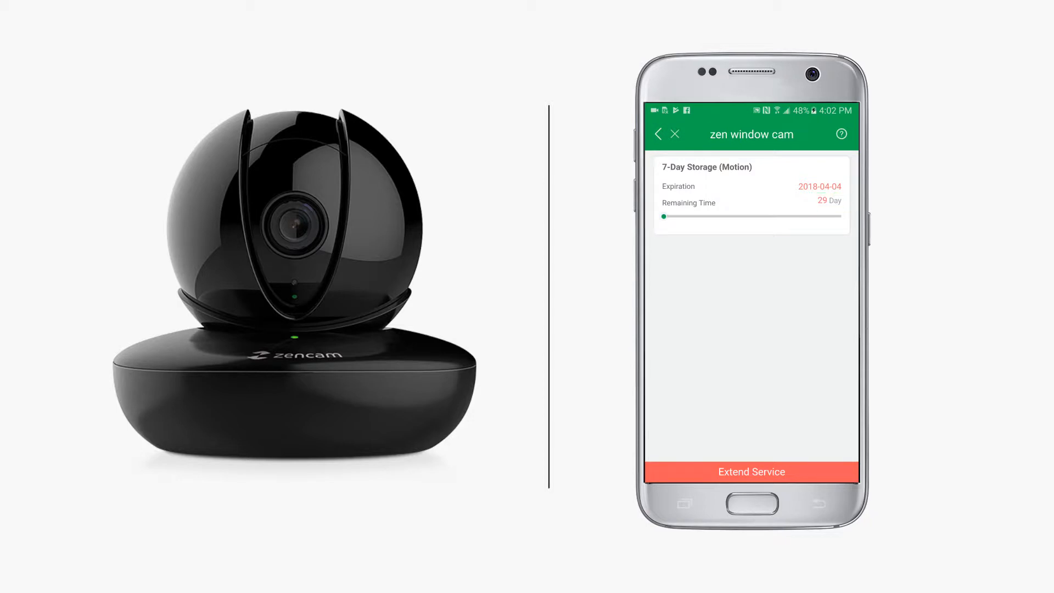
click(751, 470)
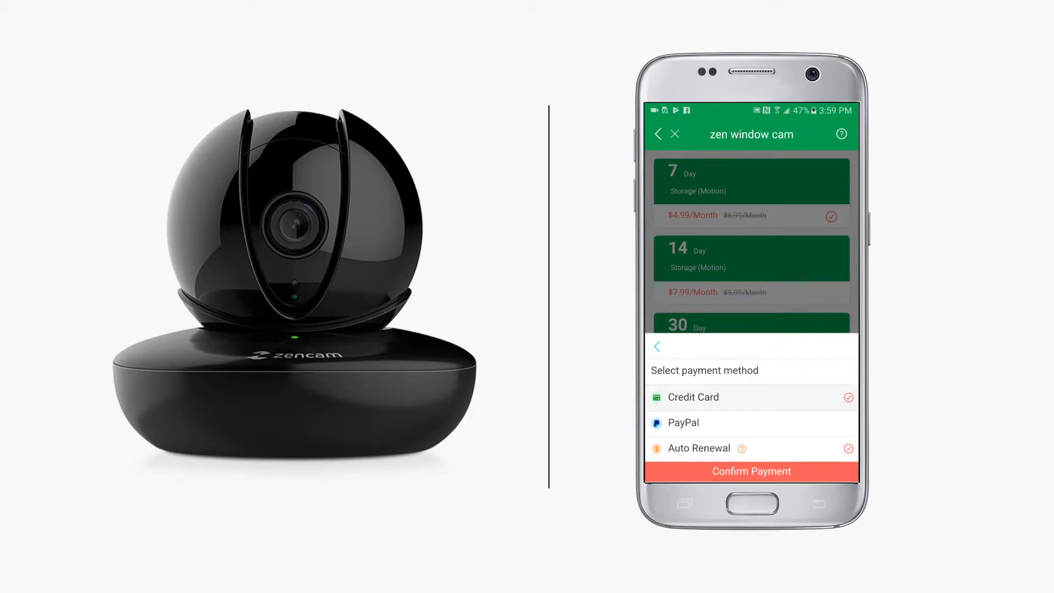
Read the Auto Renewal explanation, then confirm payment for the 7-day plan via PayPal
click(740, 448)
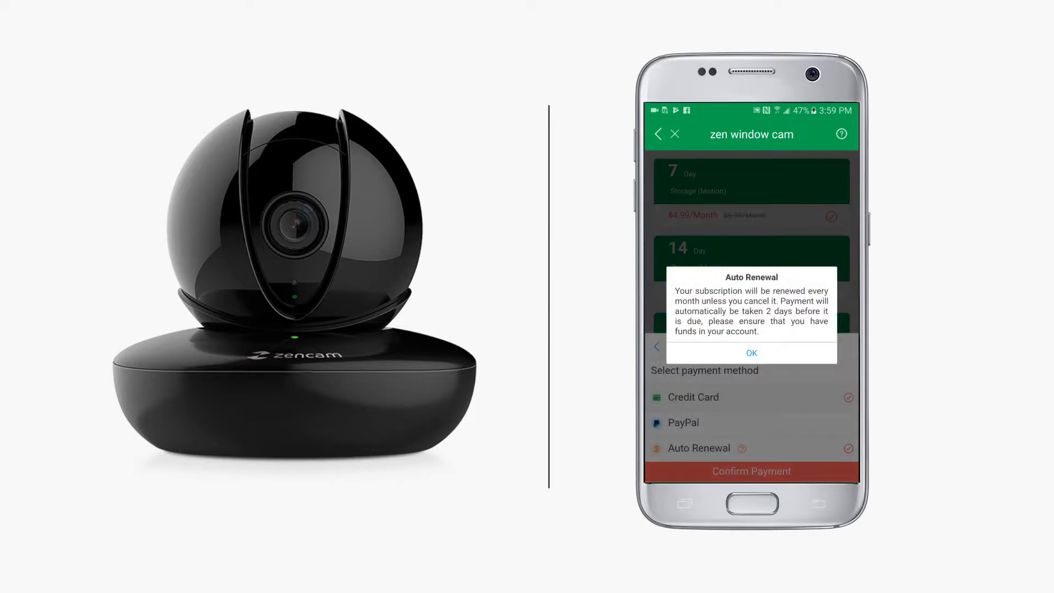
click(751, 352)
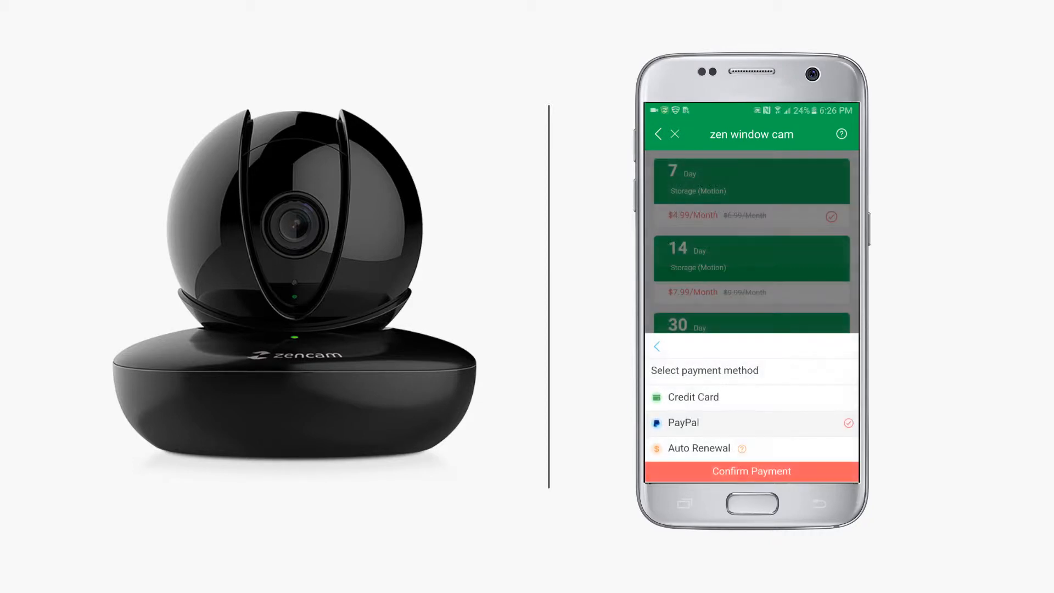
click(750, 471)
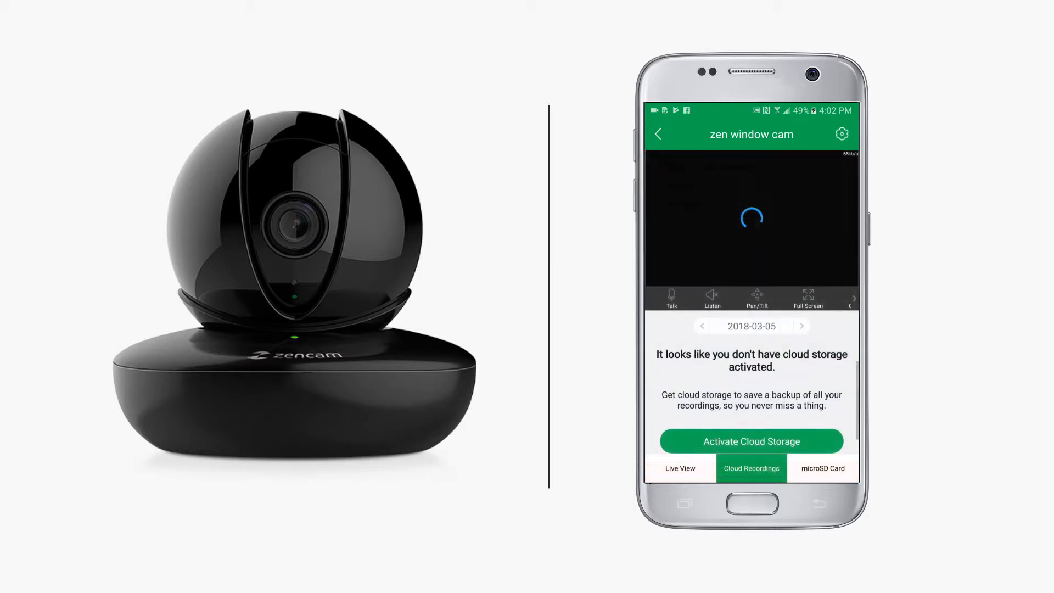
Confirm the window cam's storage status reads Normal, then open Cloud Storage Security
click(839, 133)
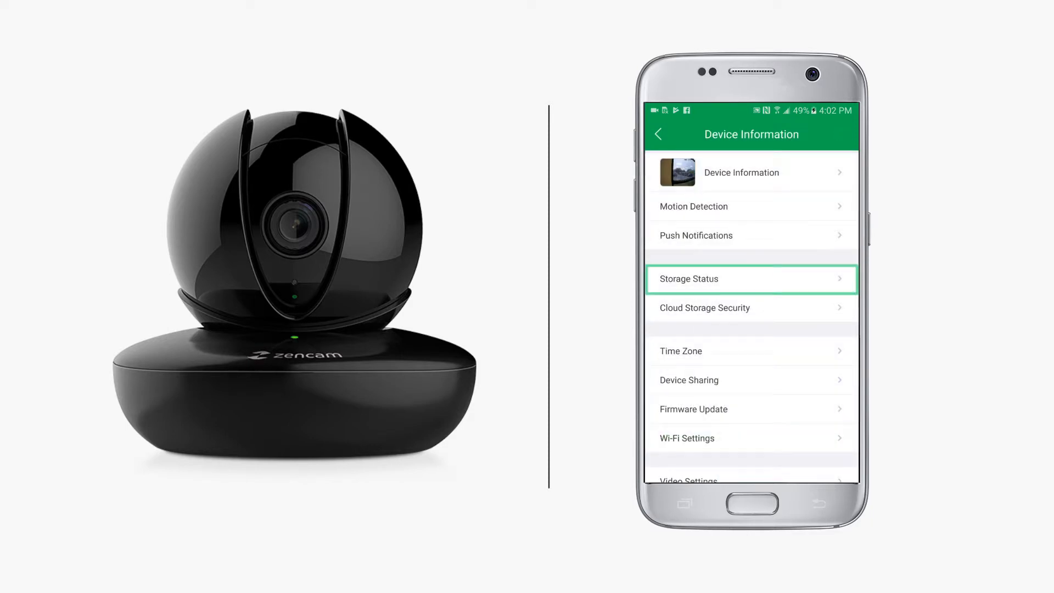
click(751, 278)
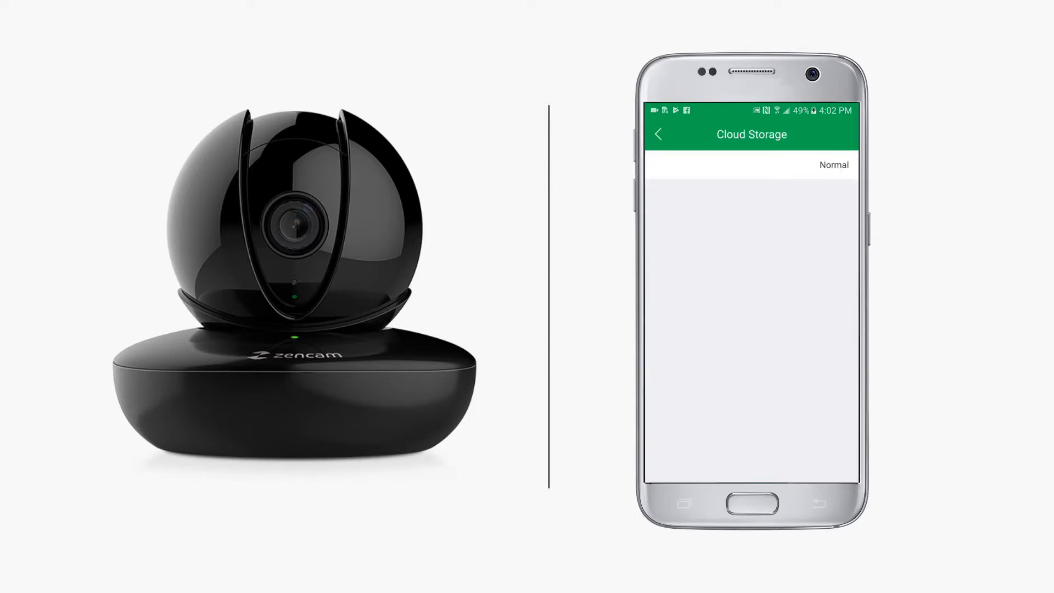
click(833, 165)
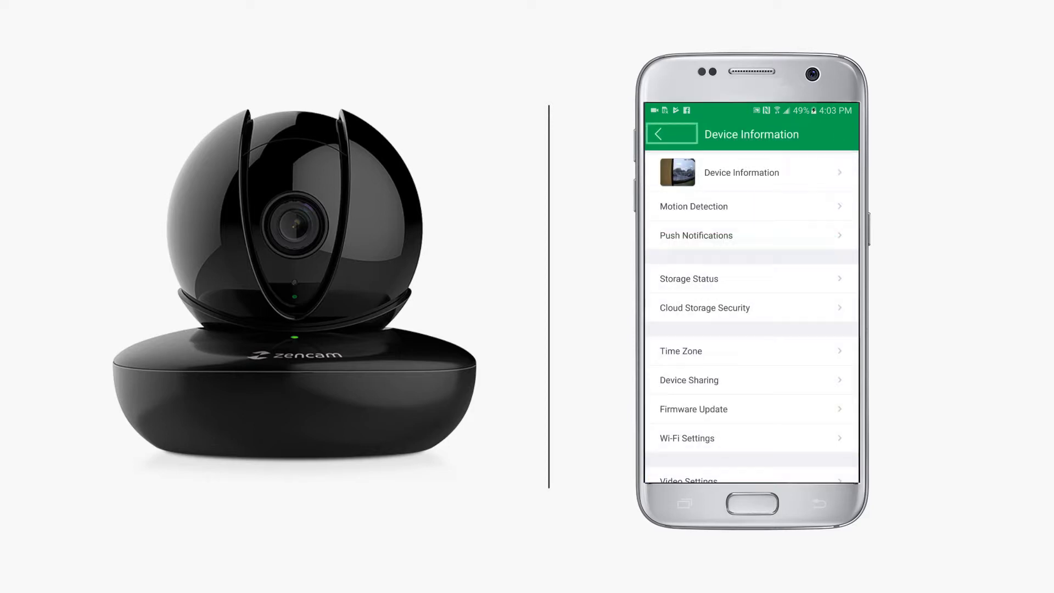
click(751, 308)
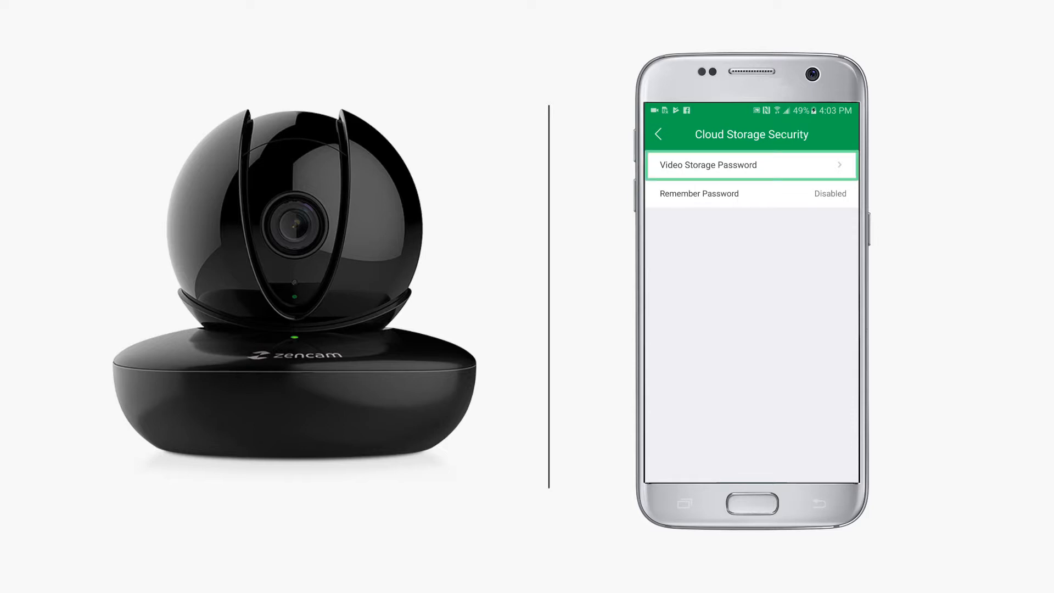
Try saving a new video storage password (rejected: wrong old password), then view Remember Password help
click(837, 134)
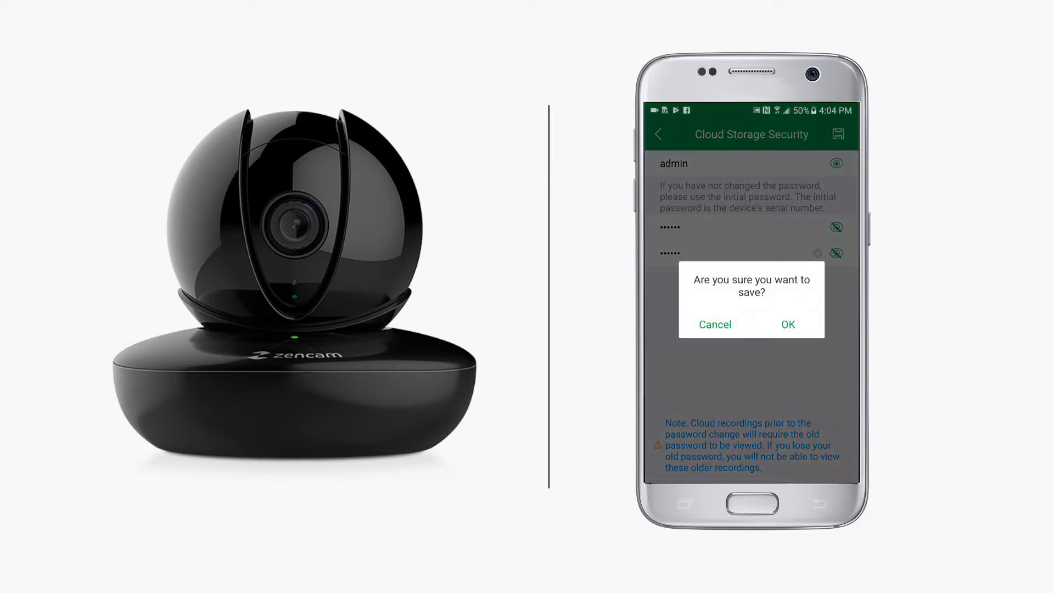
click(787, 323)
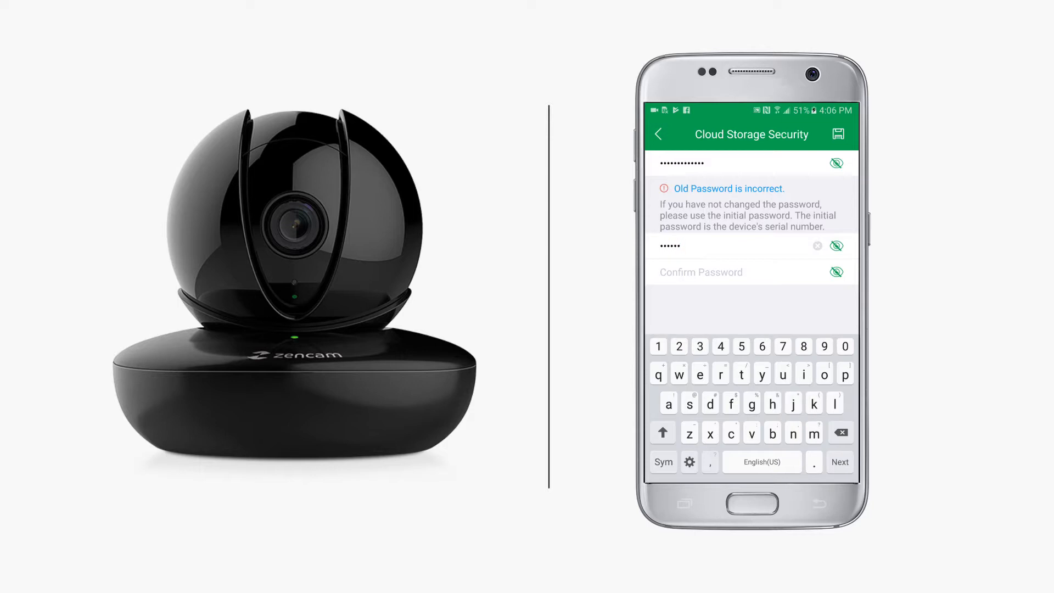
text(m)
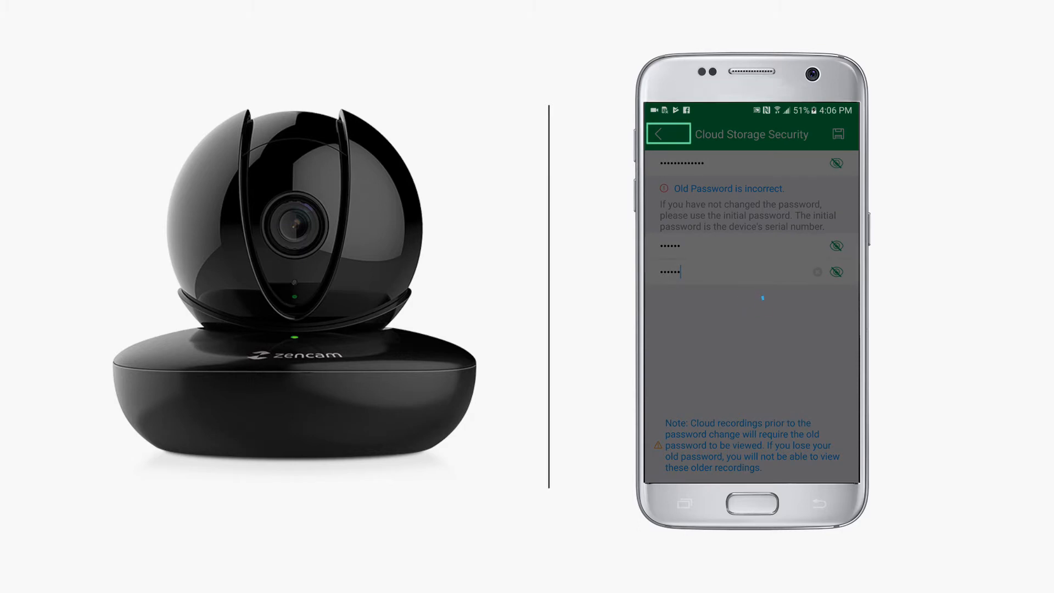
click(836, 134)
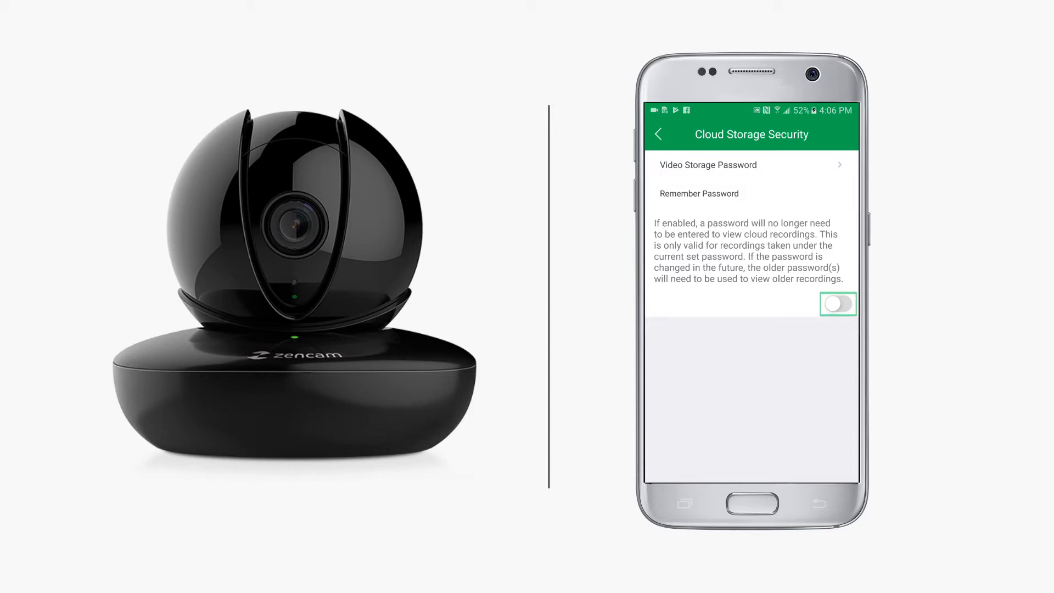
Enable Remember Password with the storage password and return to the window cam's live view
click(838, 304)
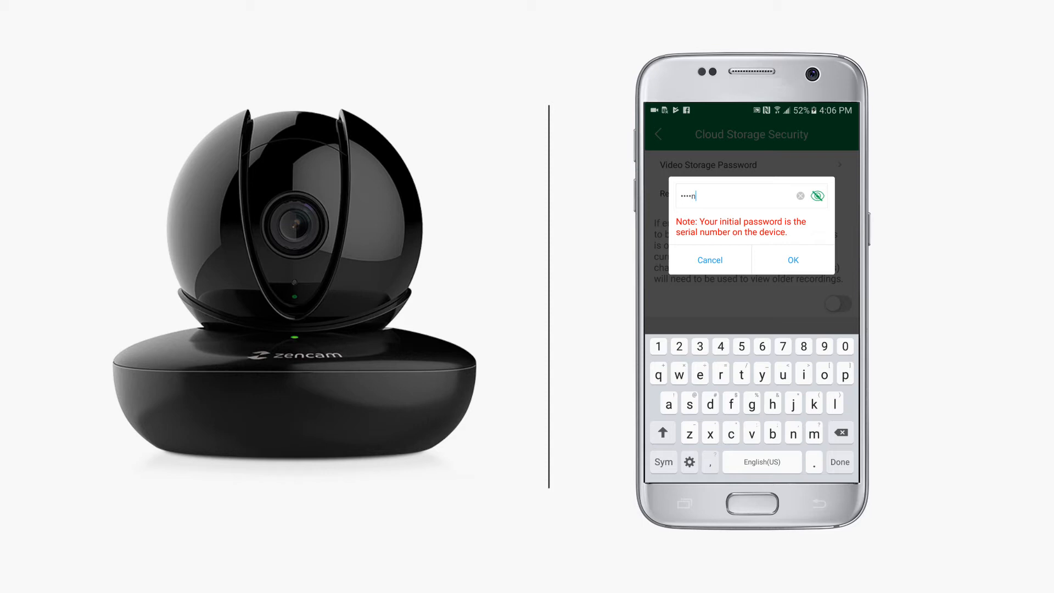
text(n)
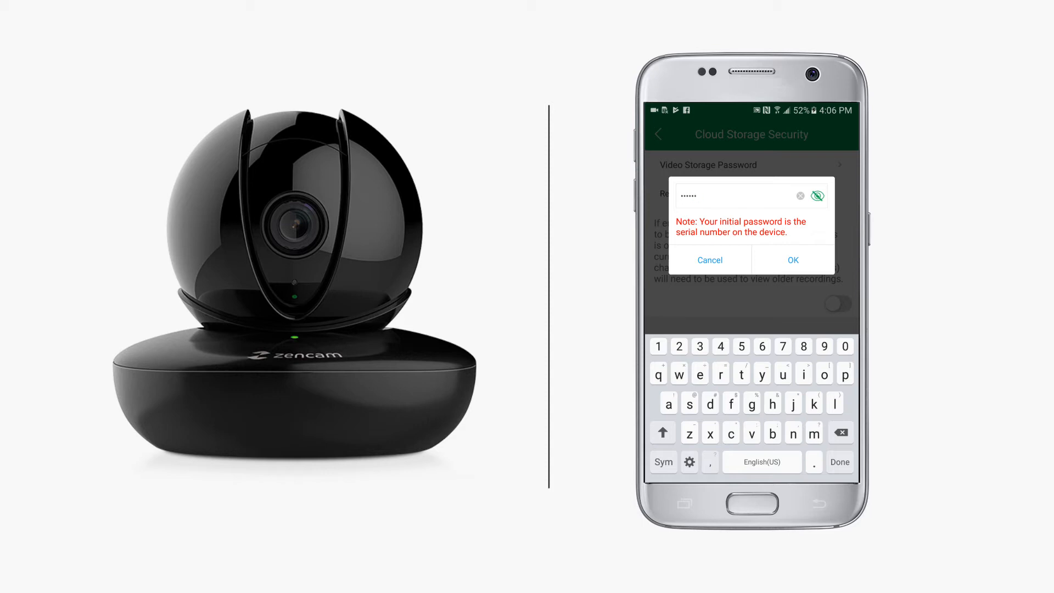
click(792, 260)
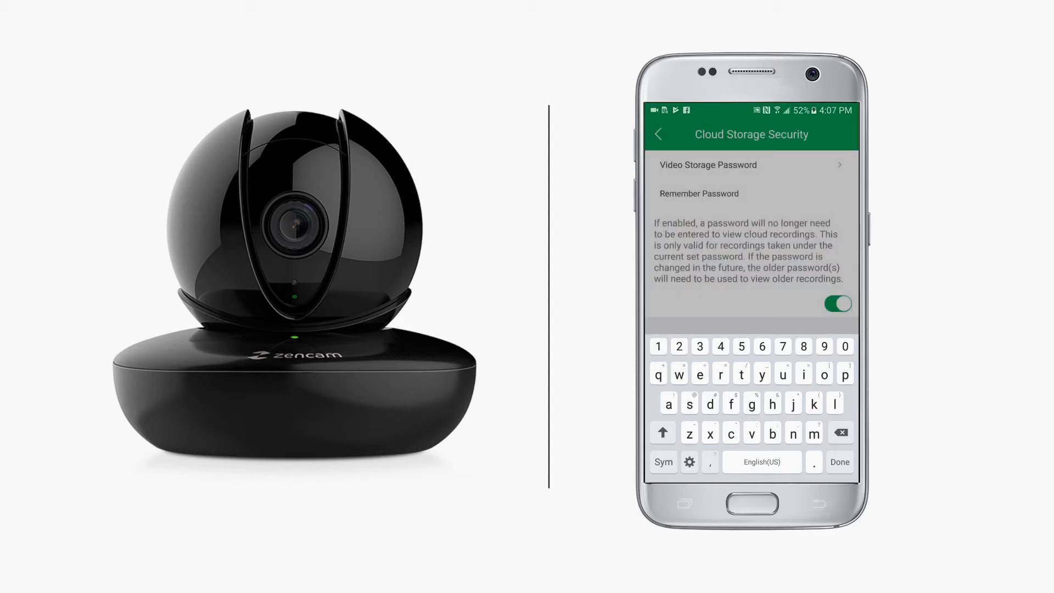
click(839, 462)
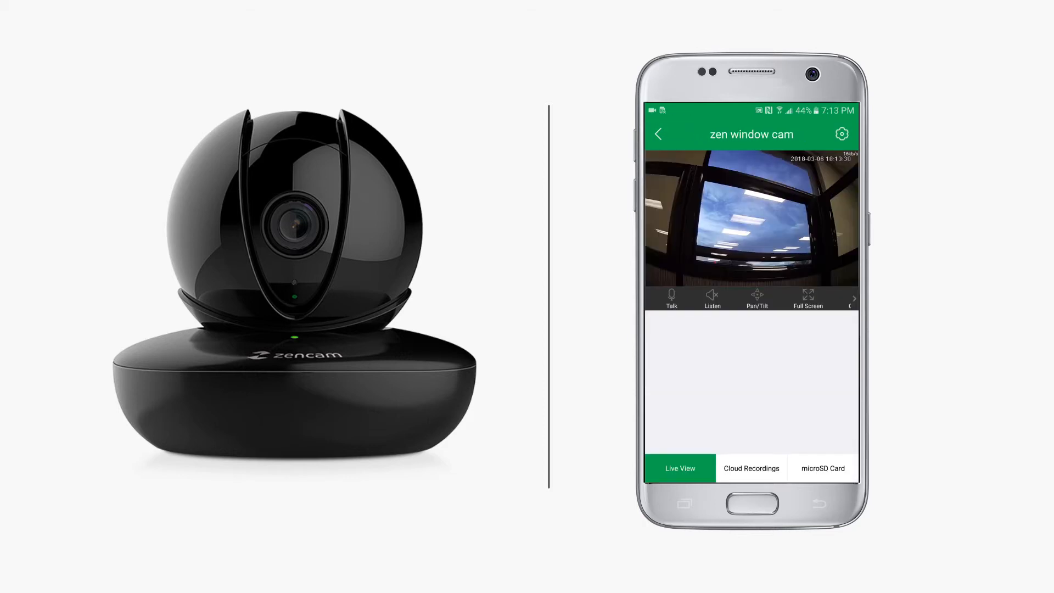
Open cloud recordings with the storage password, start a 2018-03-06 clip, then back out to Cameras
click(751, 468)
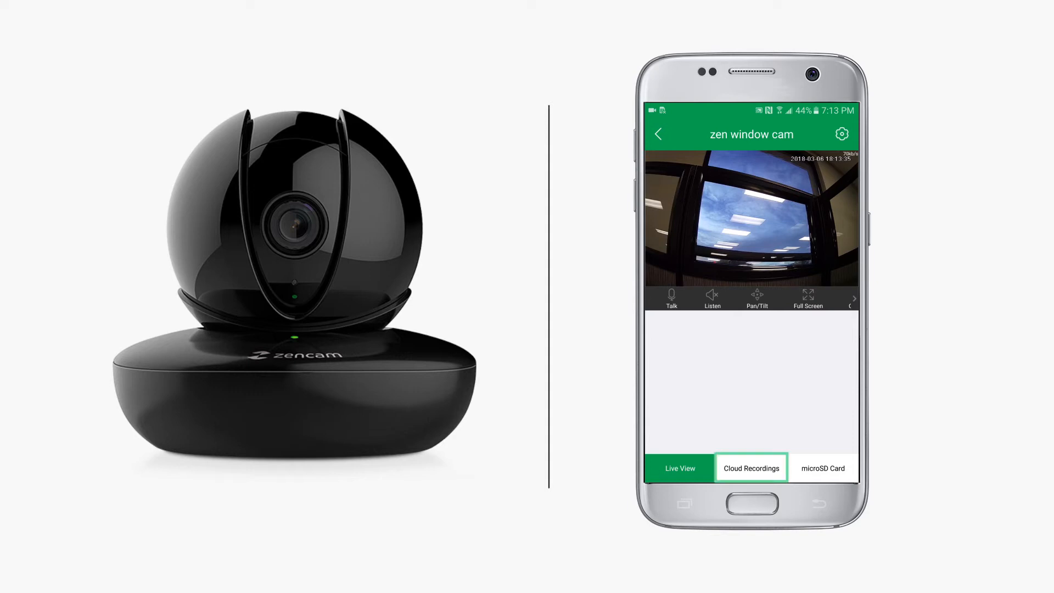
click(678, 468)
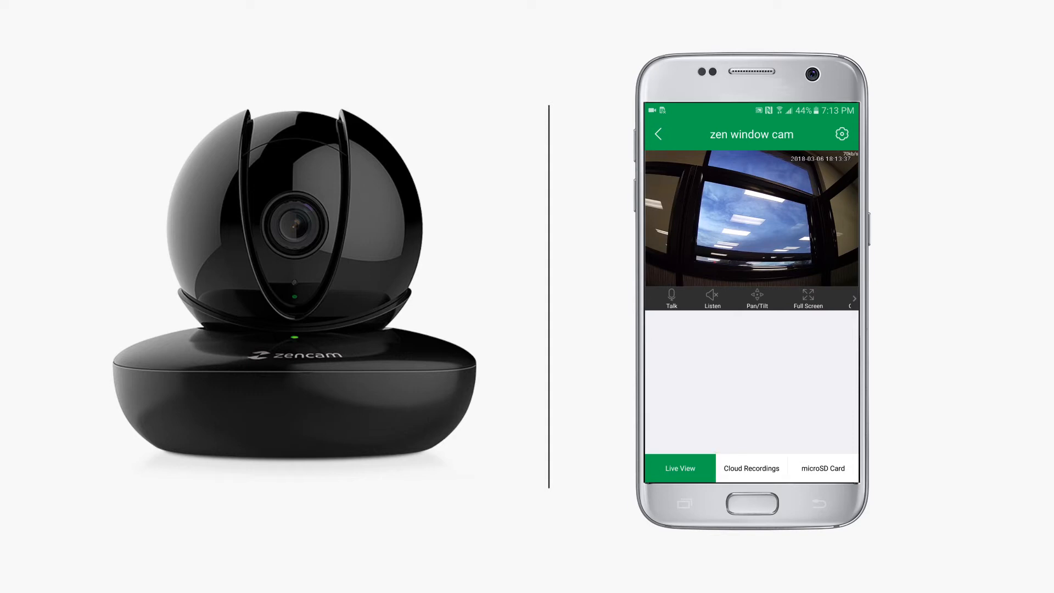
click(750, 467)
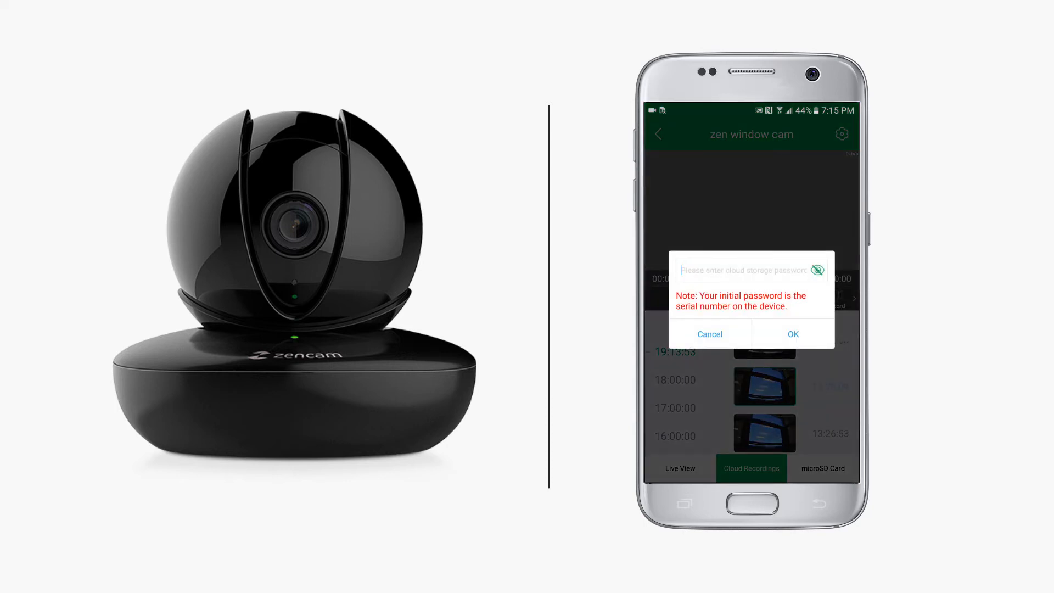
click(793, 334)
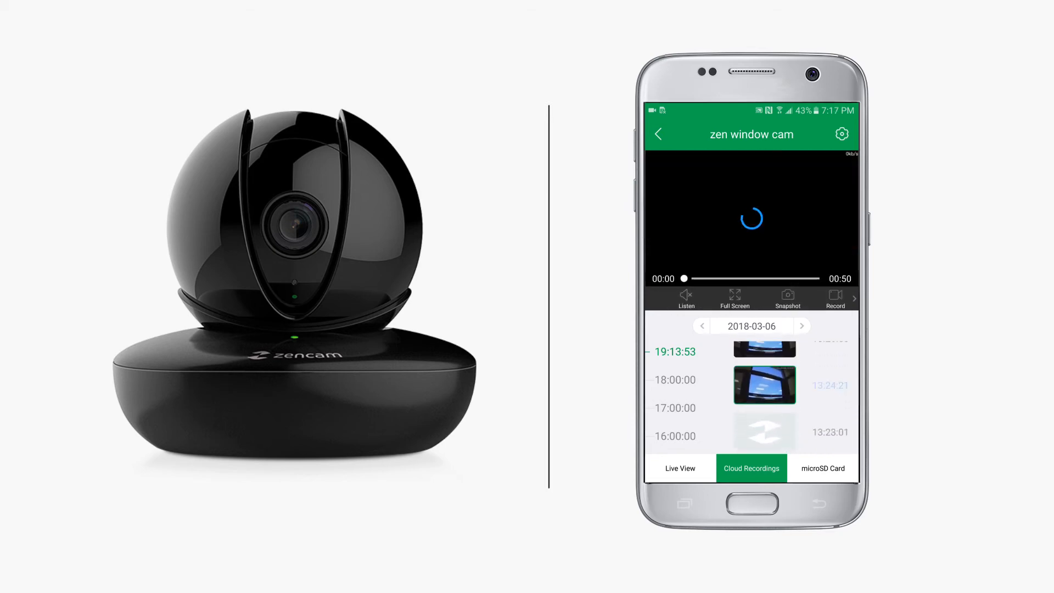
click(763, 385)
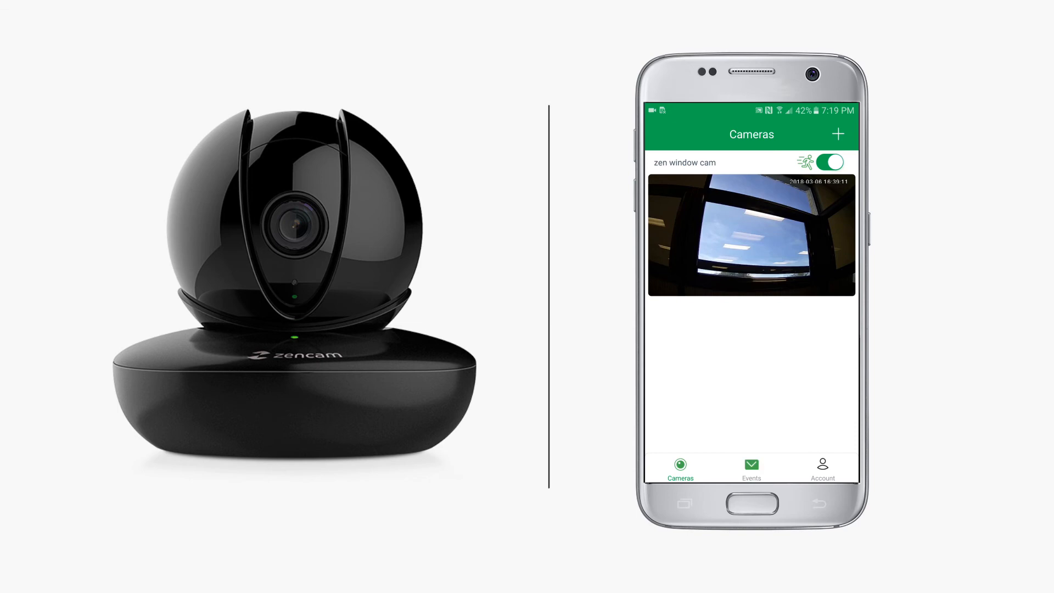
Open zen window cam's VideoMotion events for 2018-03-06 and scroll down the list
click(751, 235)
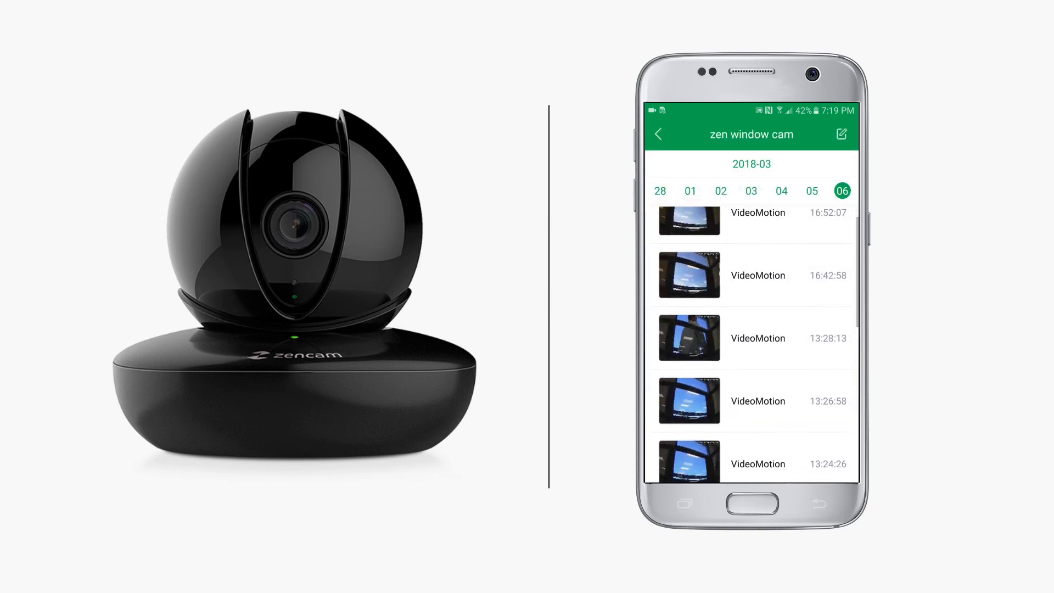
scroll(down, 3)
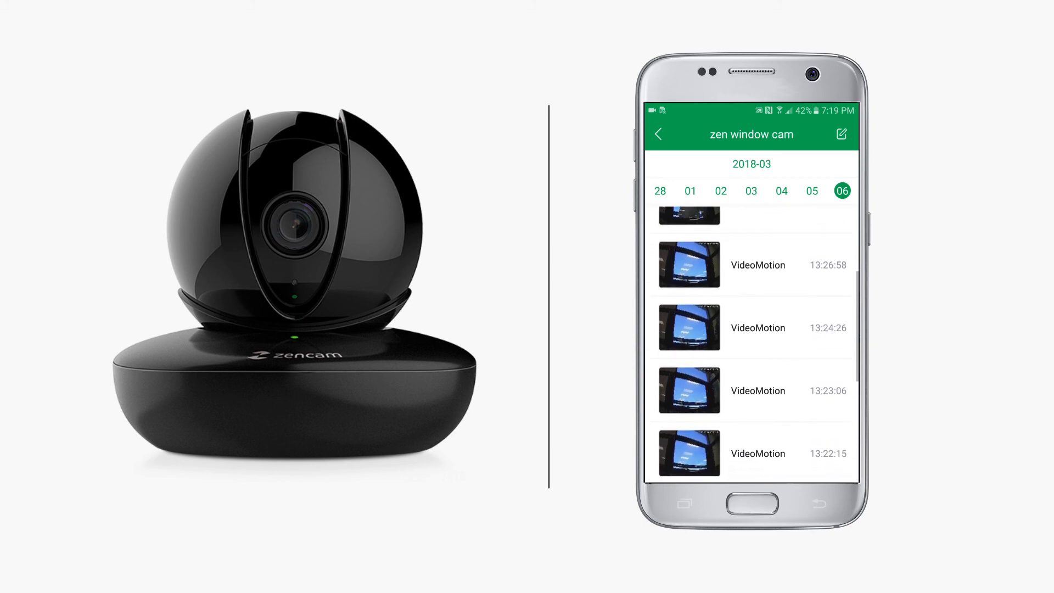